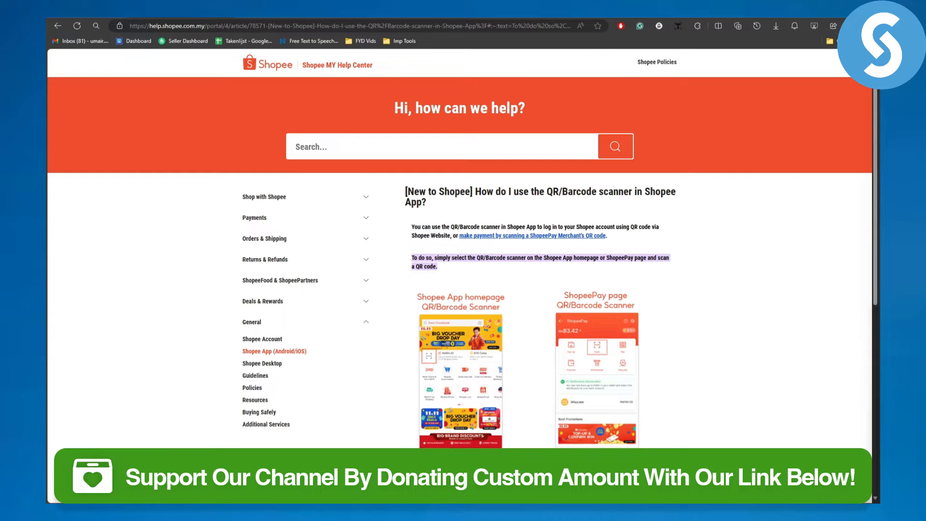
scroll("down", 3)
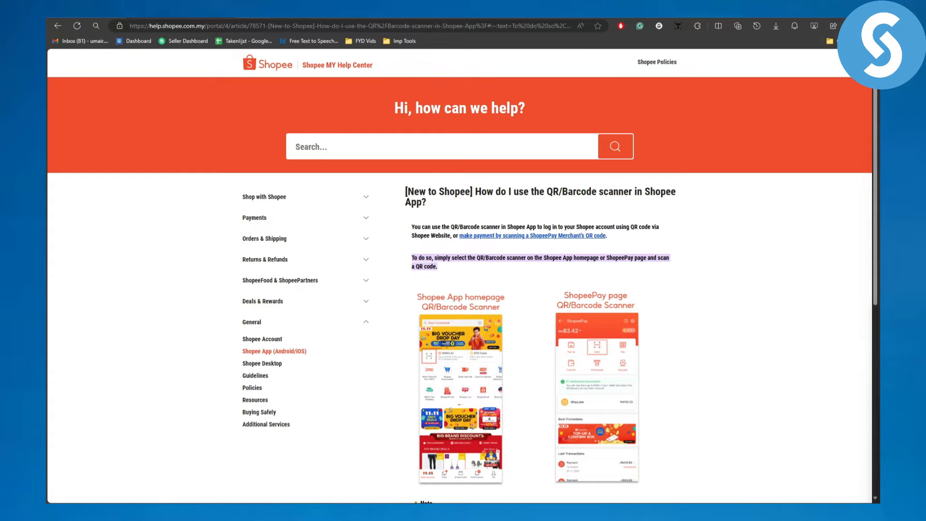
scroll("down", 3)
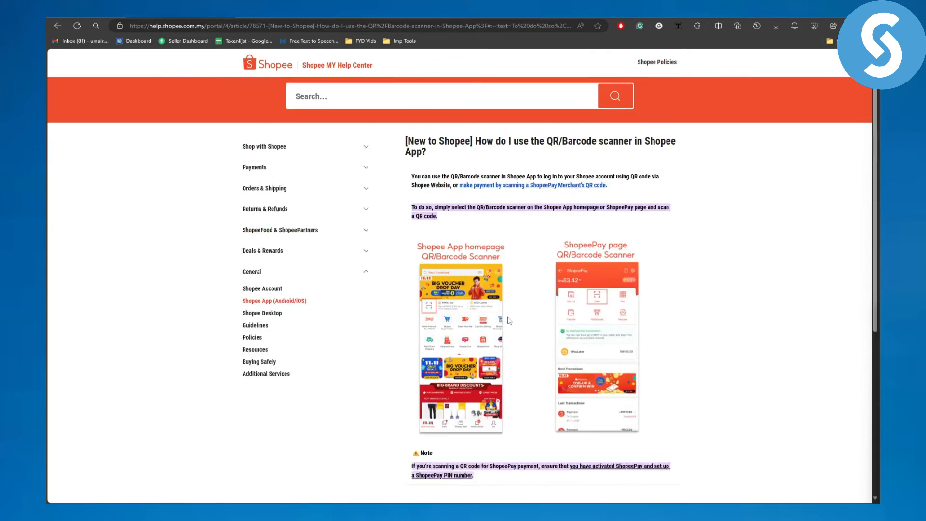
scroll("down", 3)
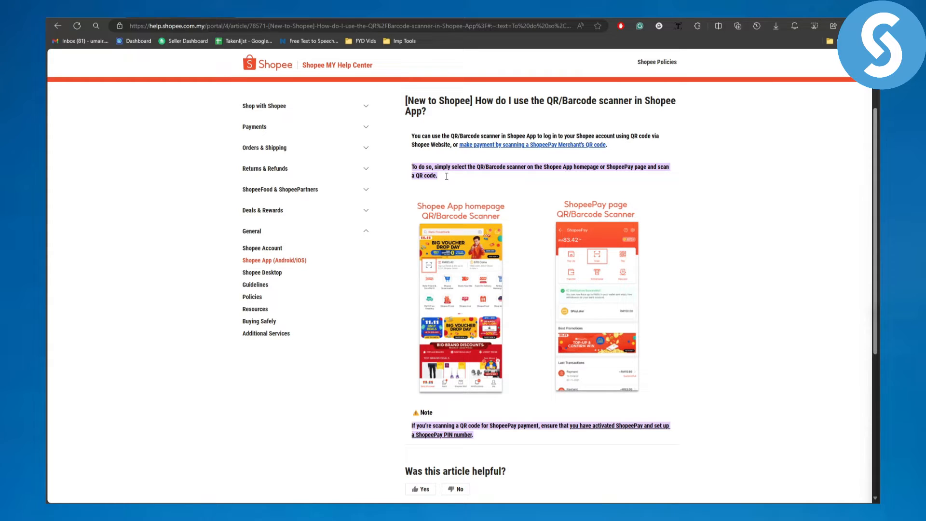
mouse_move(638, 194)
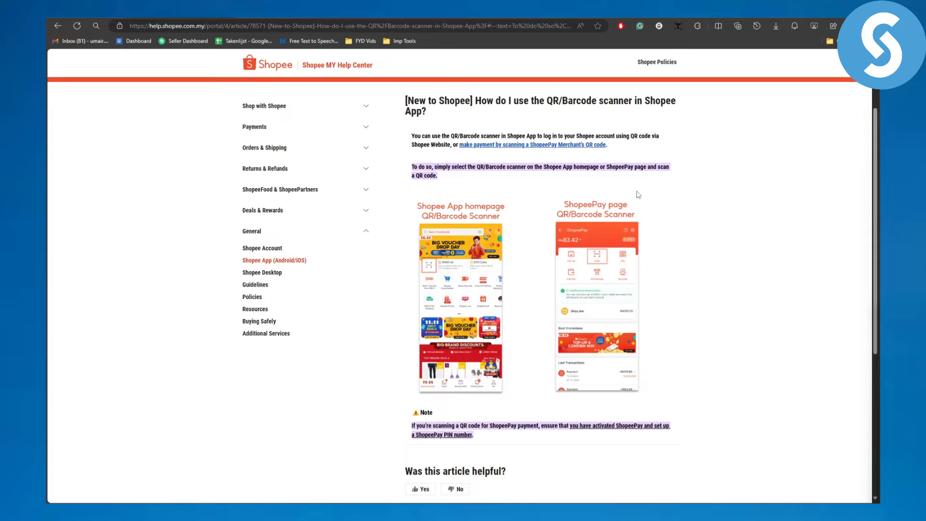
mouse_move(631, 195)
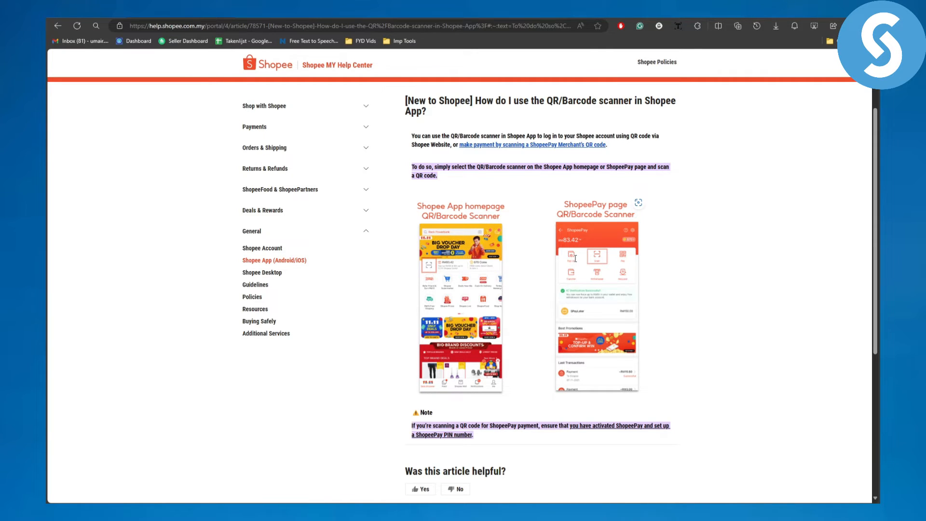
scroll("down", 3)
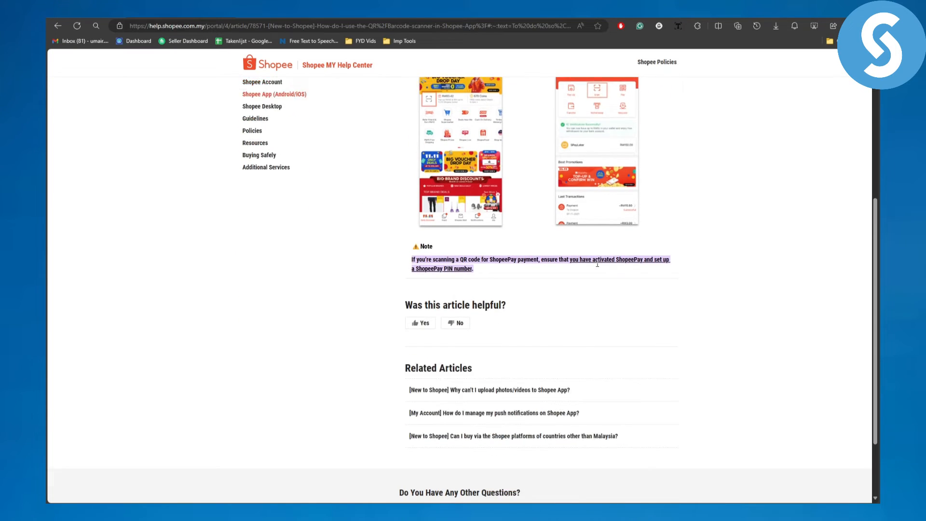
scroll("down", 3)
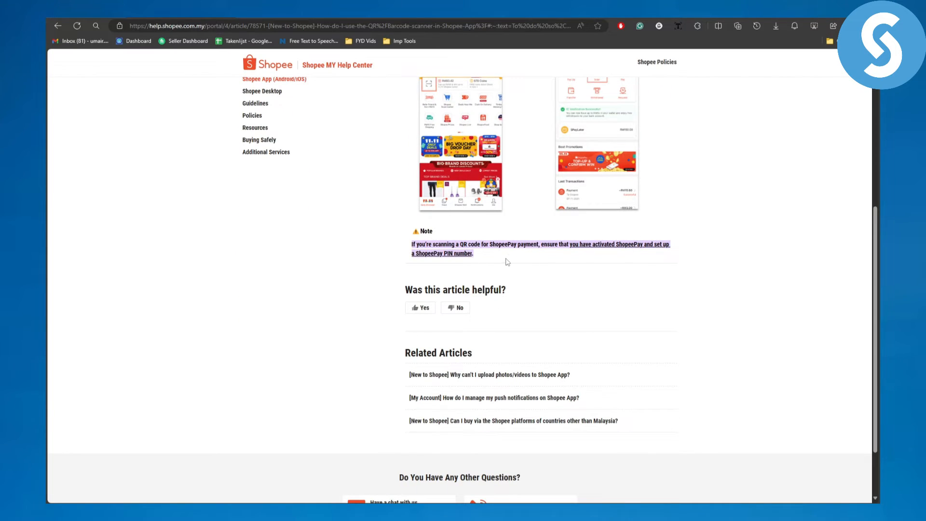